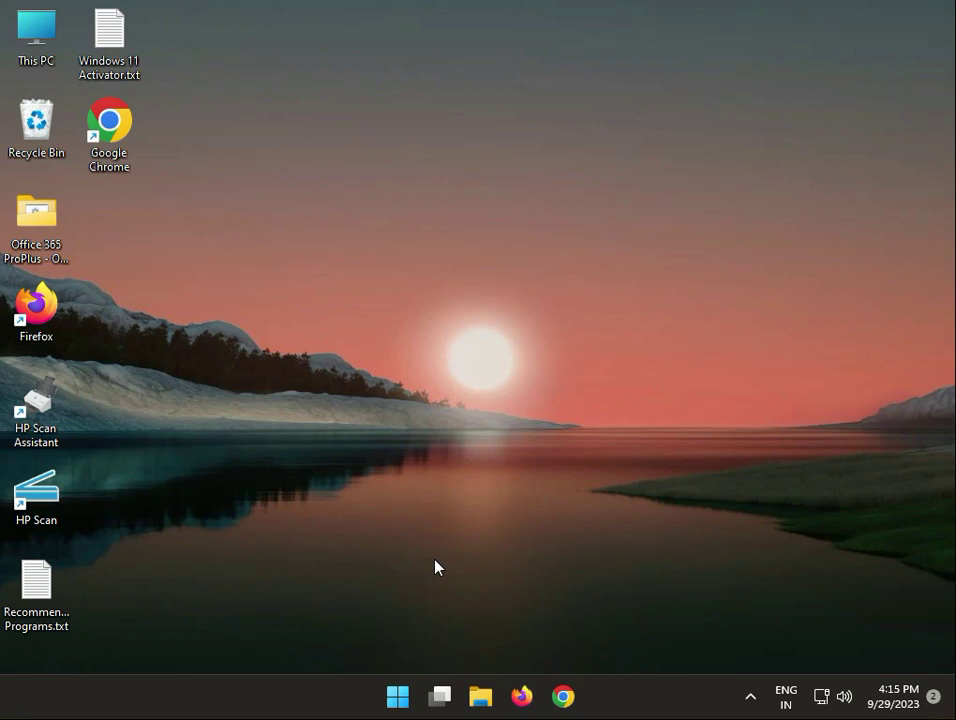
mouse_move(416, 558)
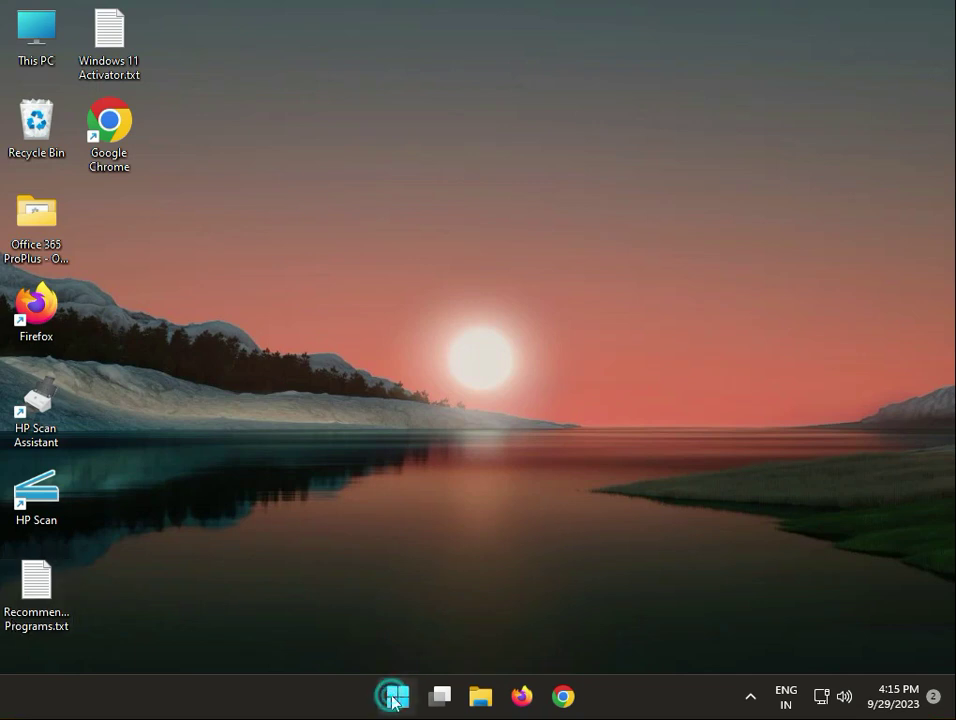
Step: Reach the other troubleshooters list in the Settings app from the Start menu
left_click(396, 696)
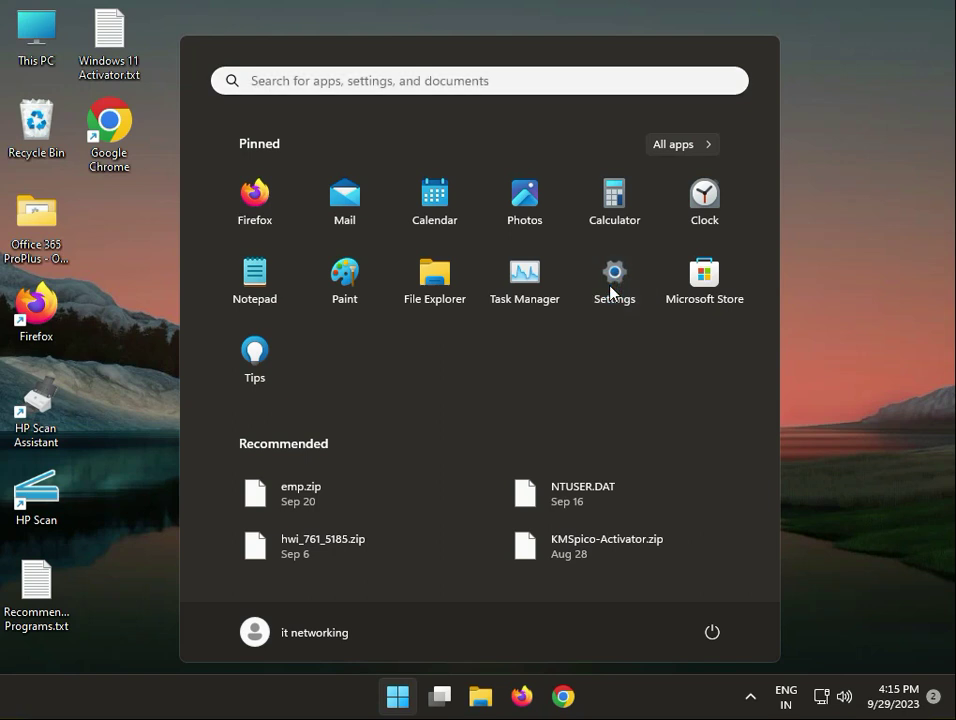
left_click(614, 272)
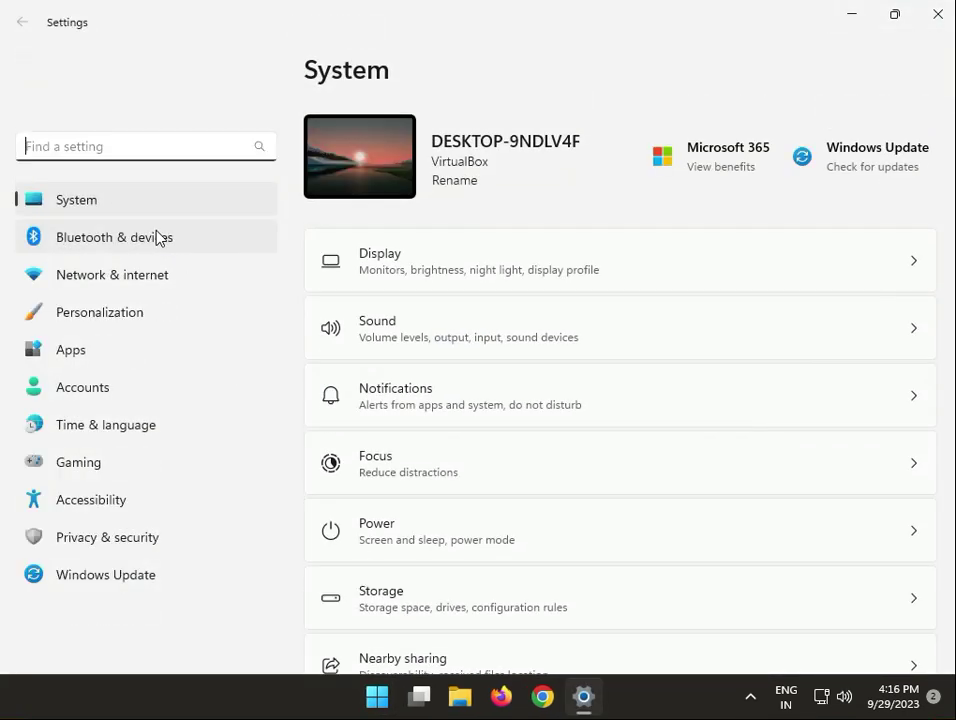
scroll("down", 3)
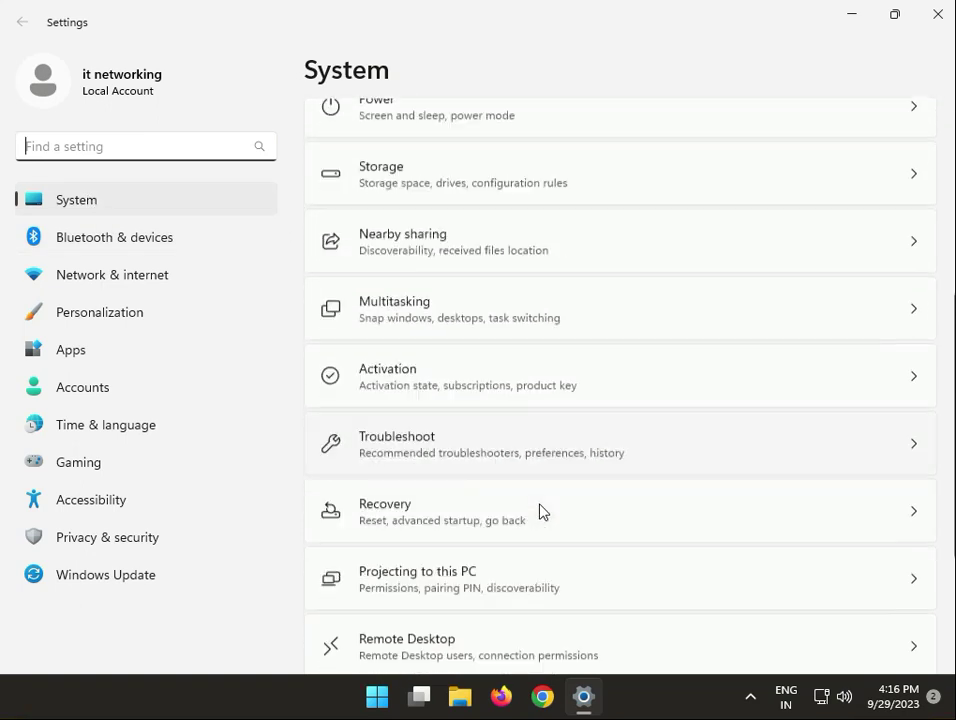
scroll("down", 3)
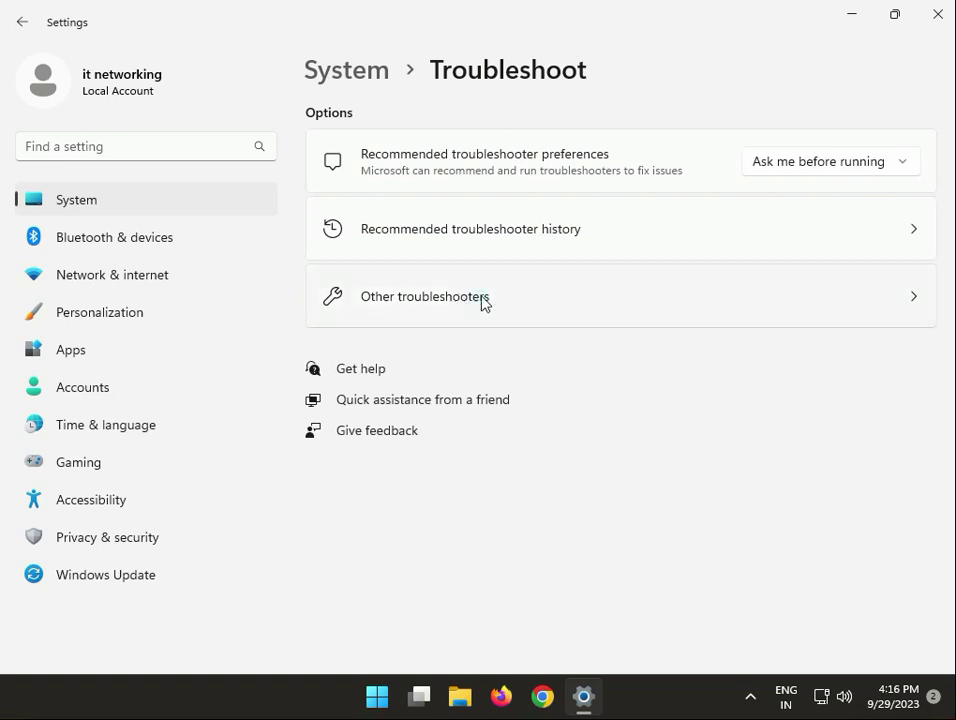
left_click(424, 296)
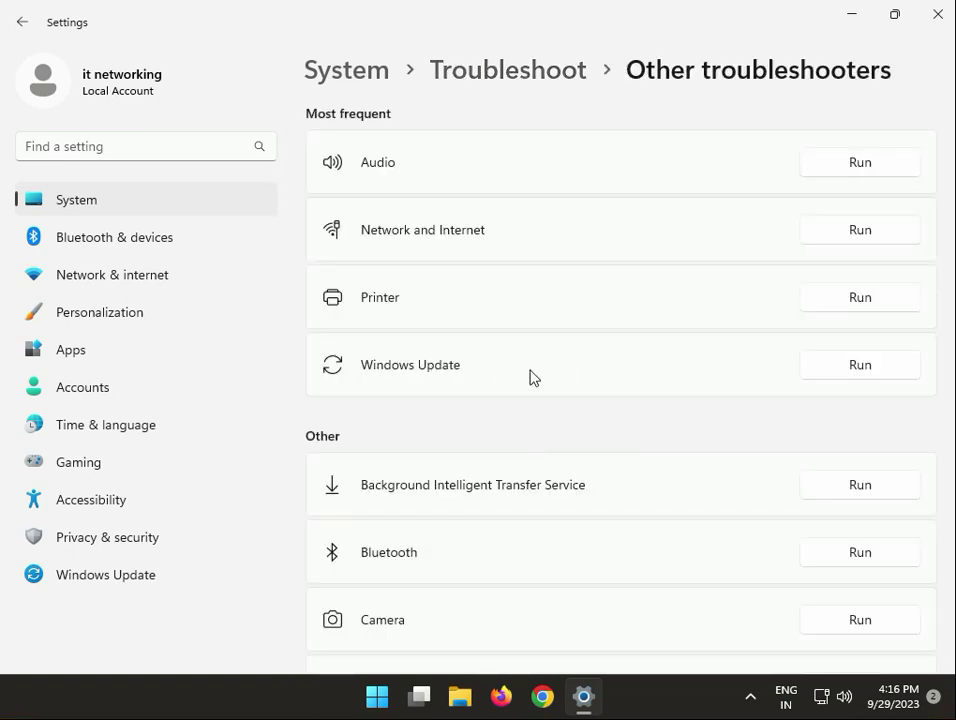
mouse_move(408, 428)
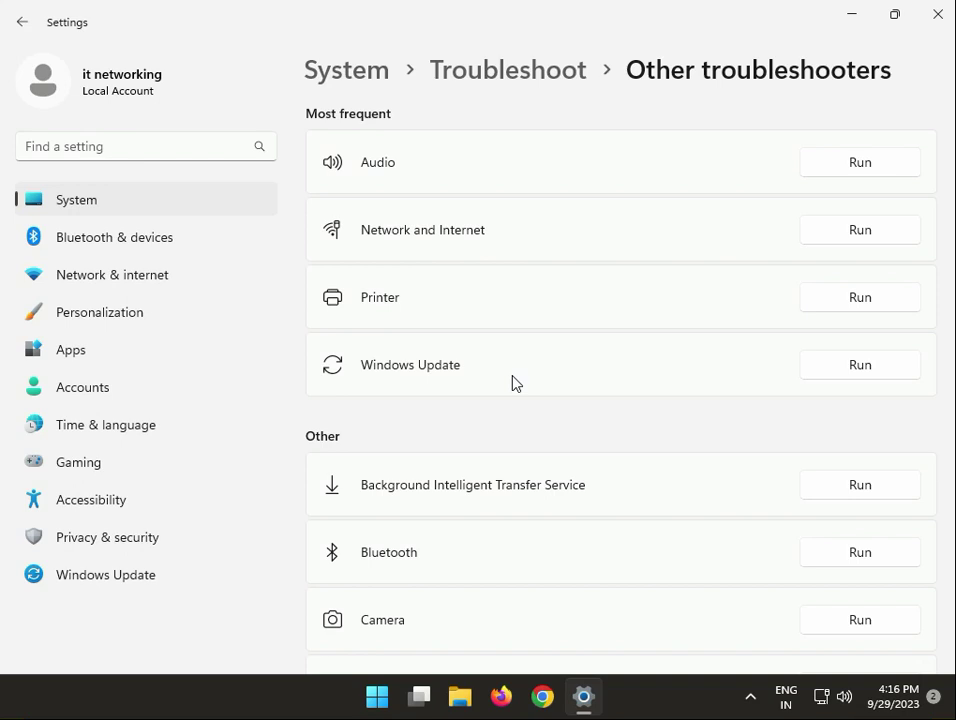
mouse_move(652, 362)
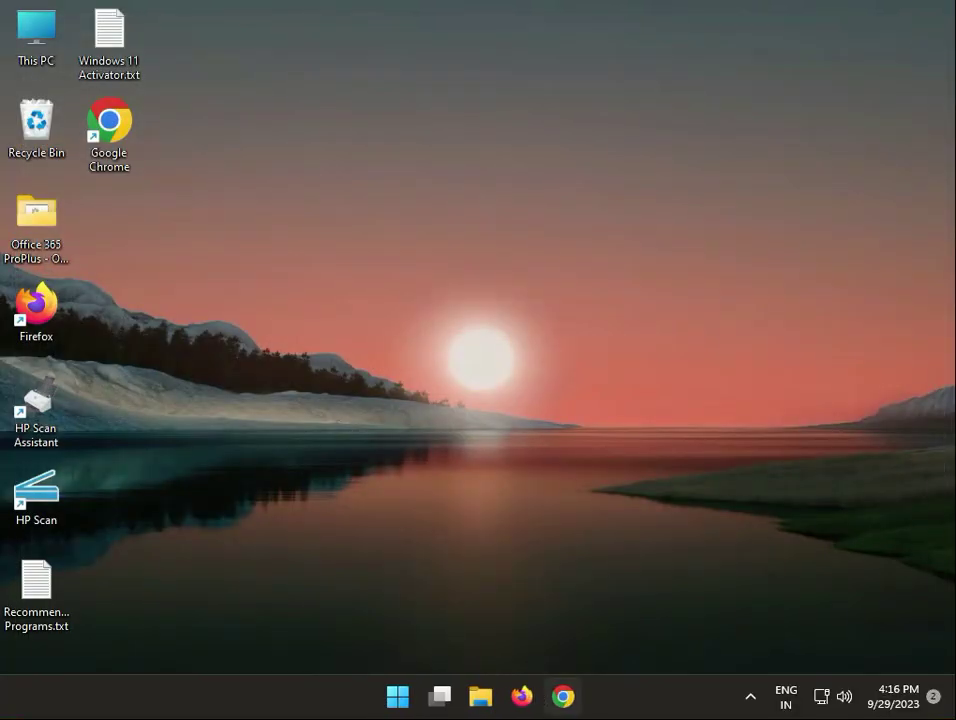
mouse_move(220, 522)
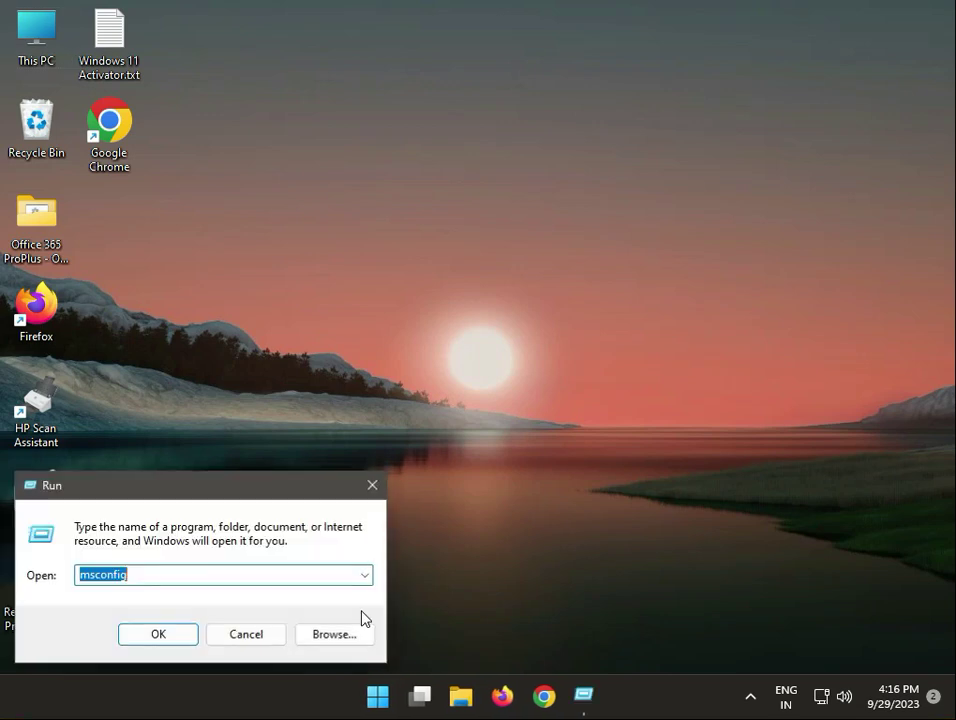
Step: Launch services.msc from the Run dialog suggestions
type("ser")
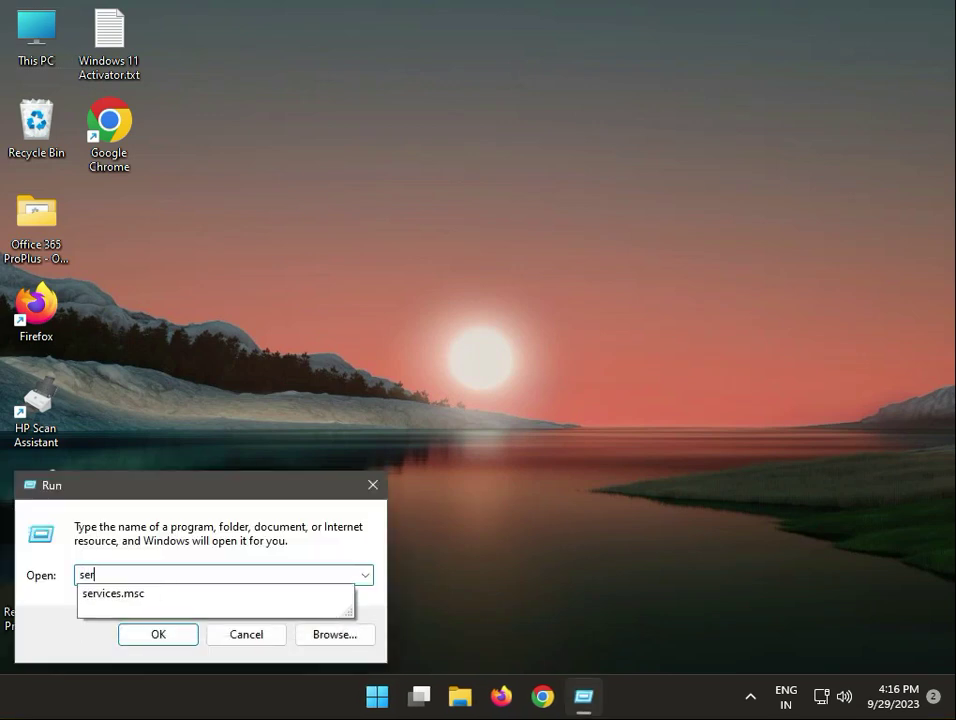
left_click(112, 592)
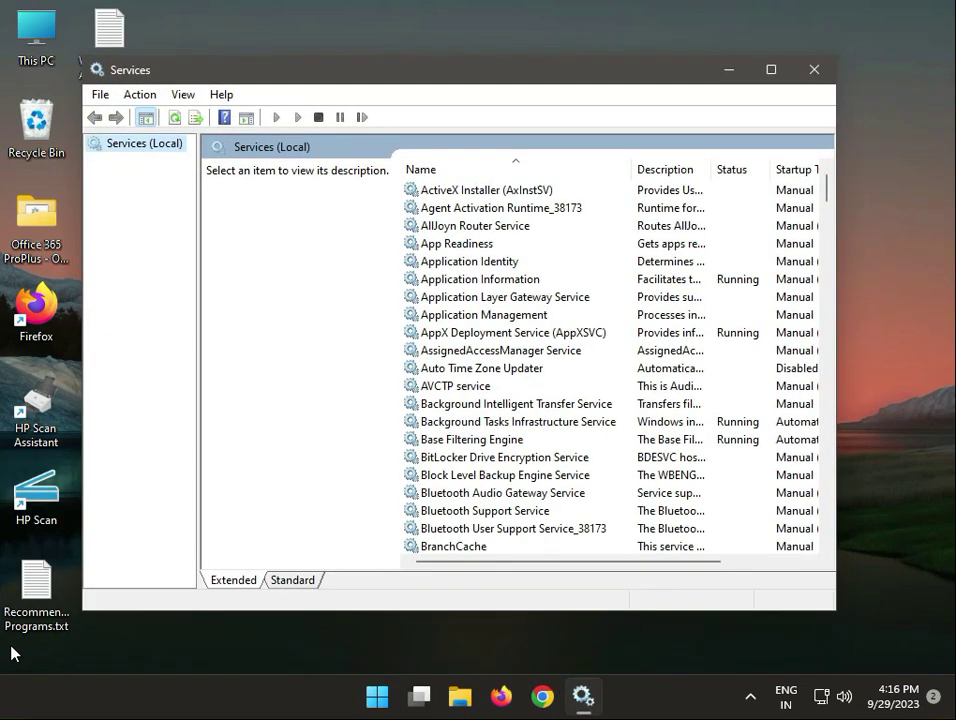
Step: Start the Background Intelligent Transfer Service from the Services list
left_click(516, 404)
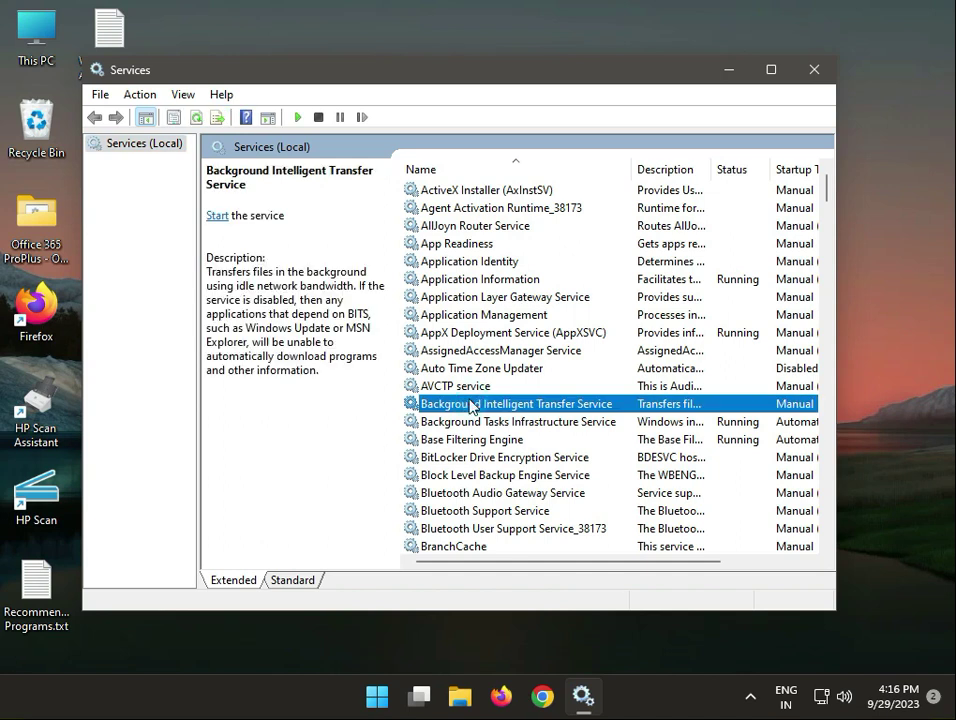
mouse_move(456, 404)
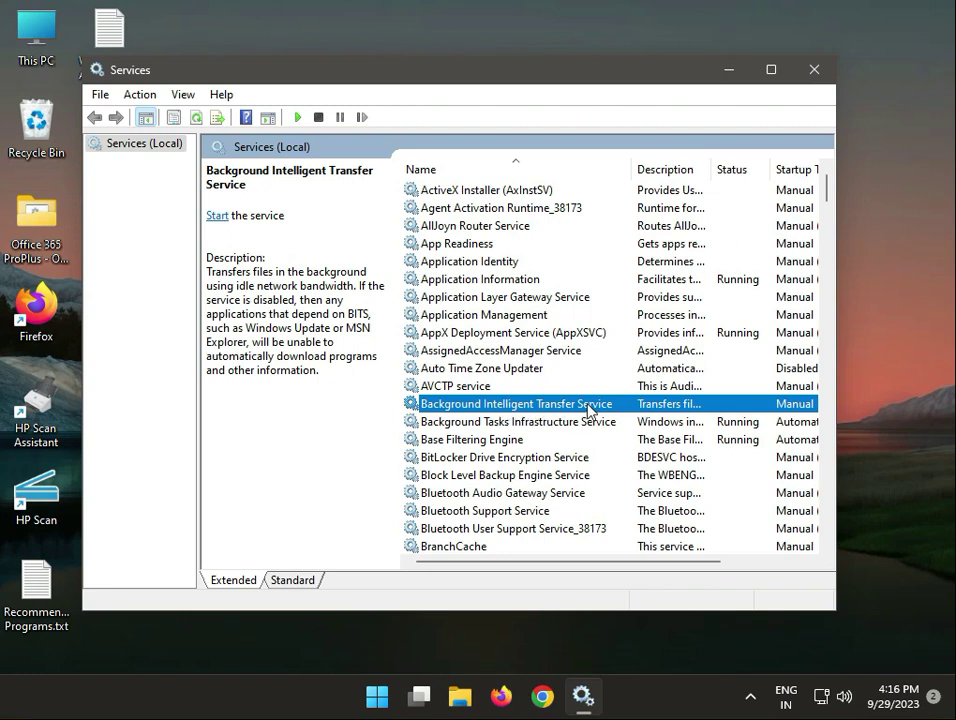
mouse_move(218, 228)
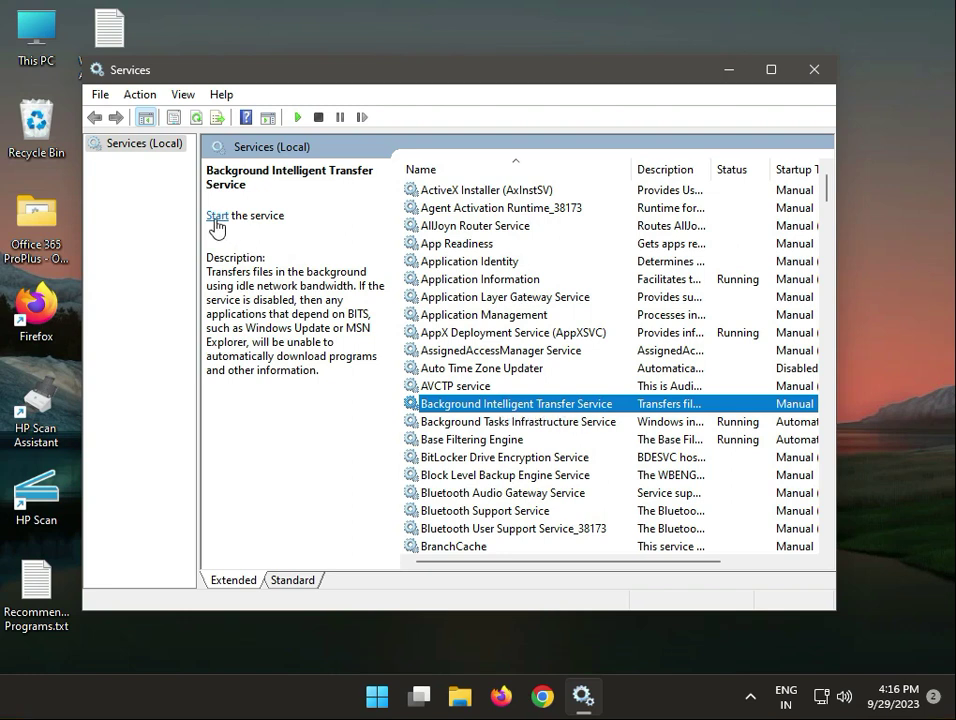
left_click(216, 216)
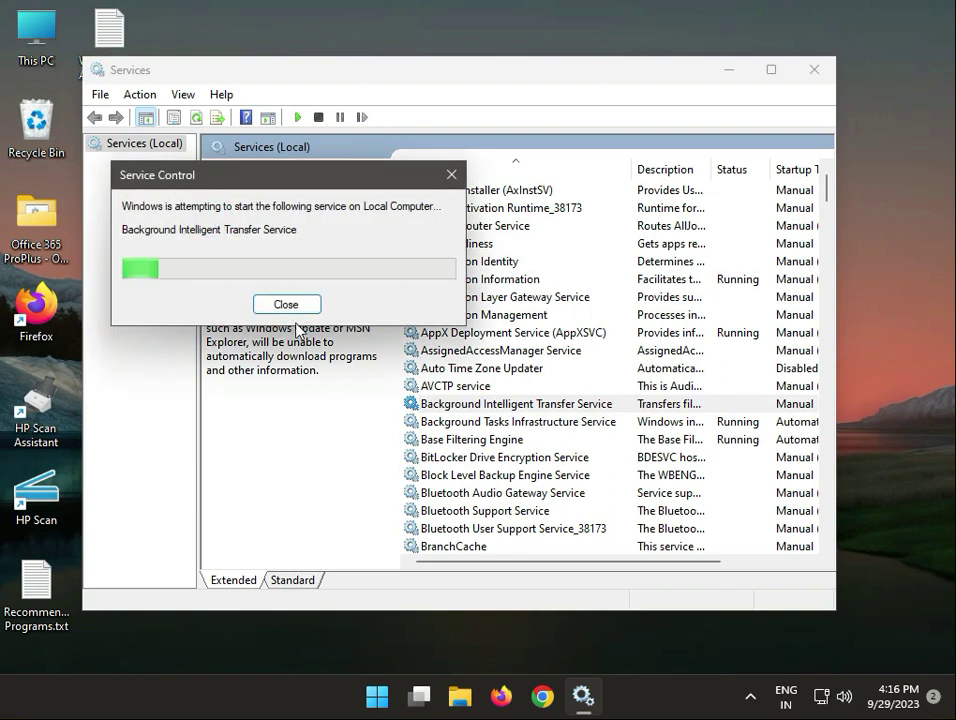
left_click(286, 304)
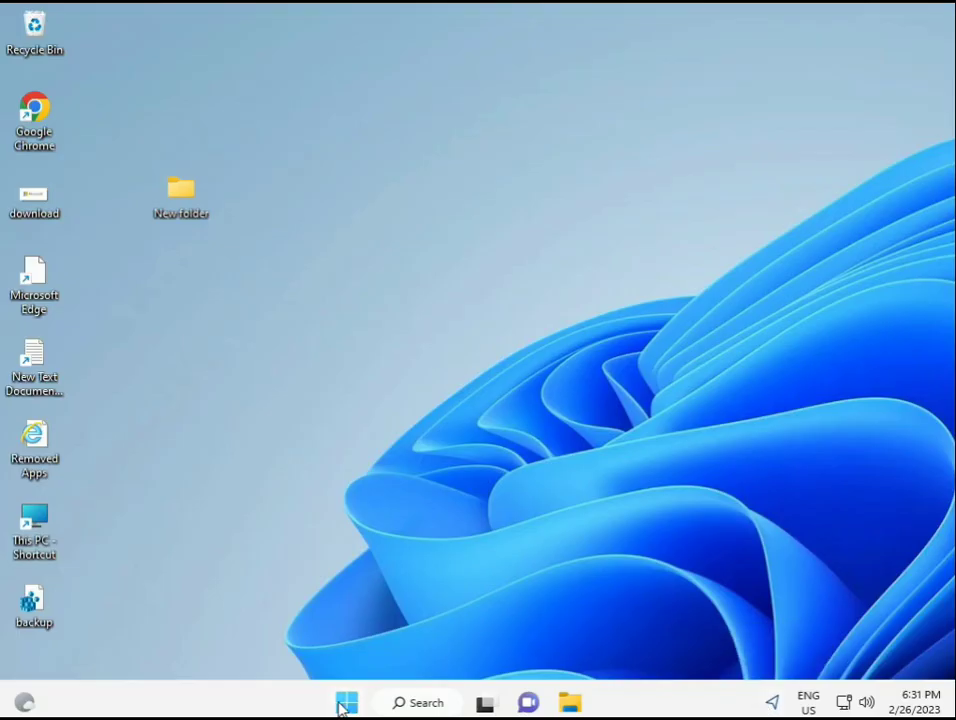
Step: Search for cmd and launch it as administrator, approving the UAC prompt
type("cmd")
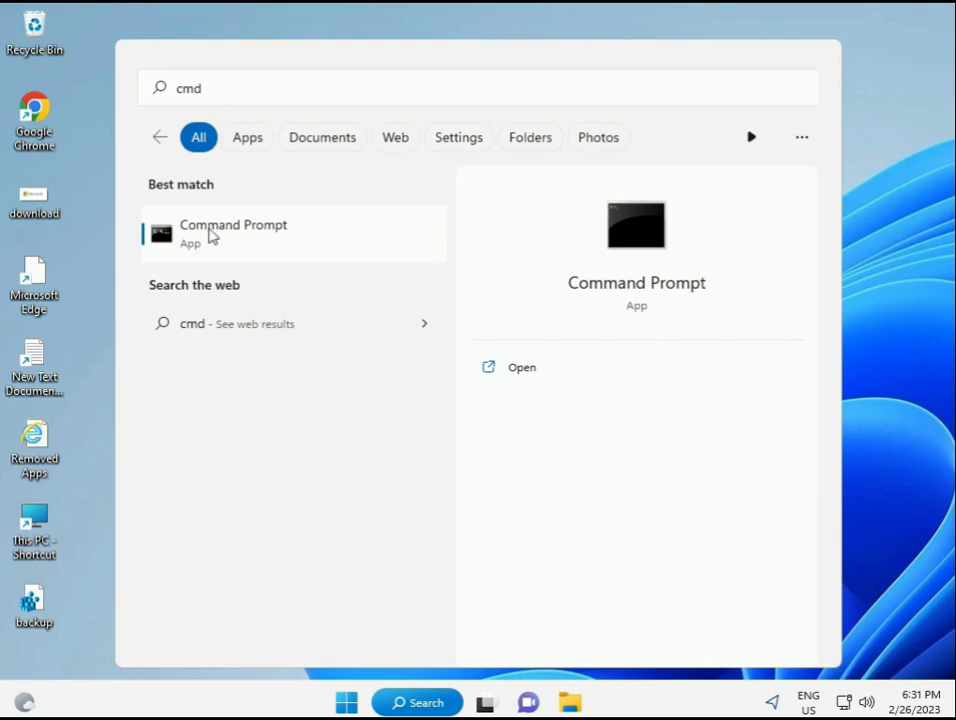
mouse_move(244, 240)
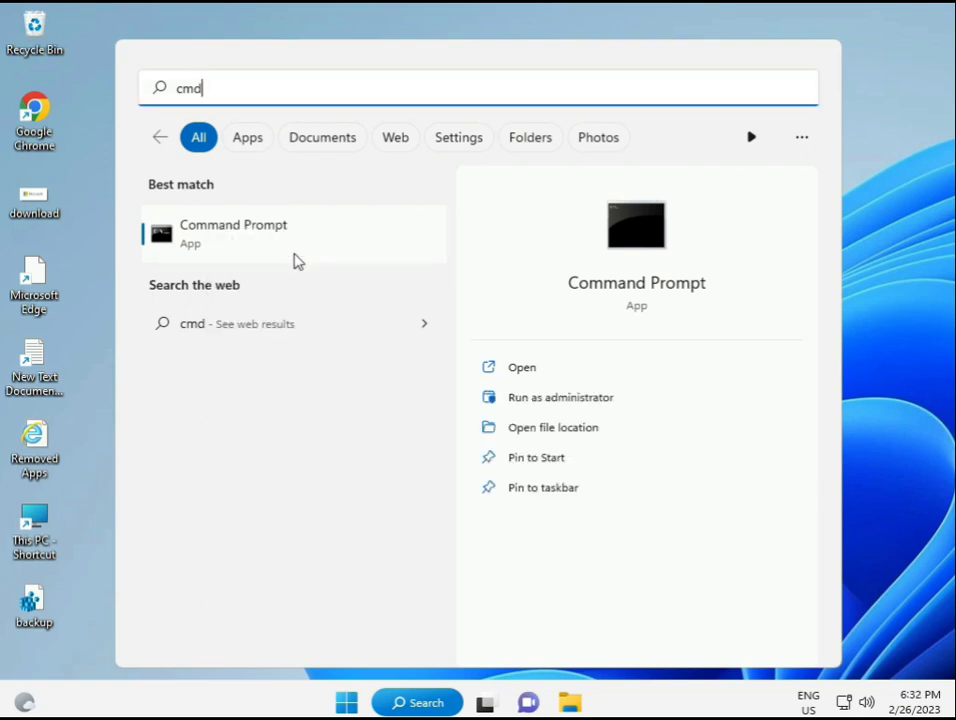
left_click(560, 396)
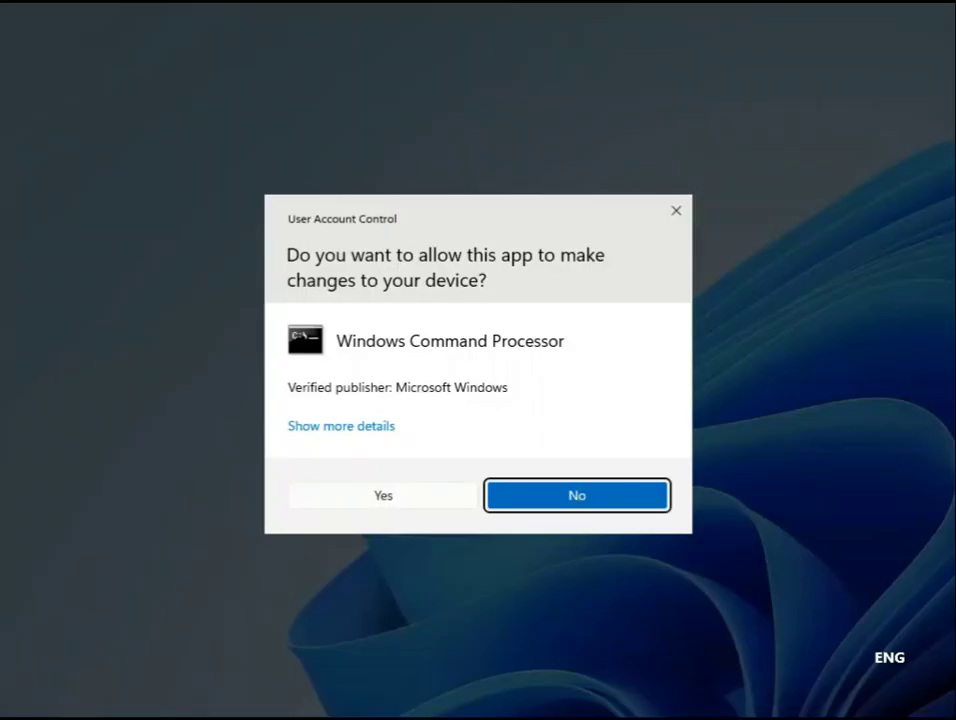
left_click(384, 496)
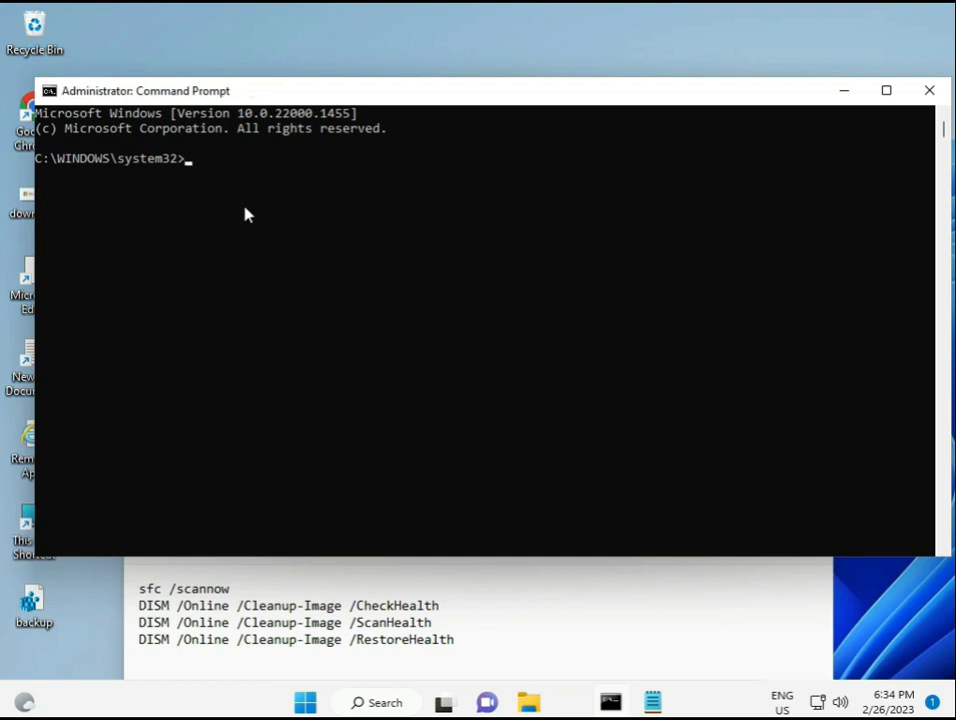
Step: Run sfc /scannow to check system file integrity
type("sfc /scann")
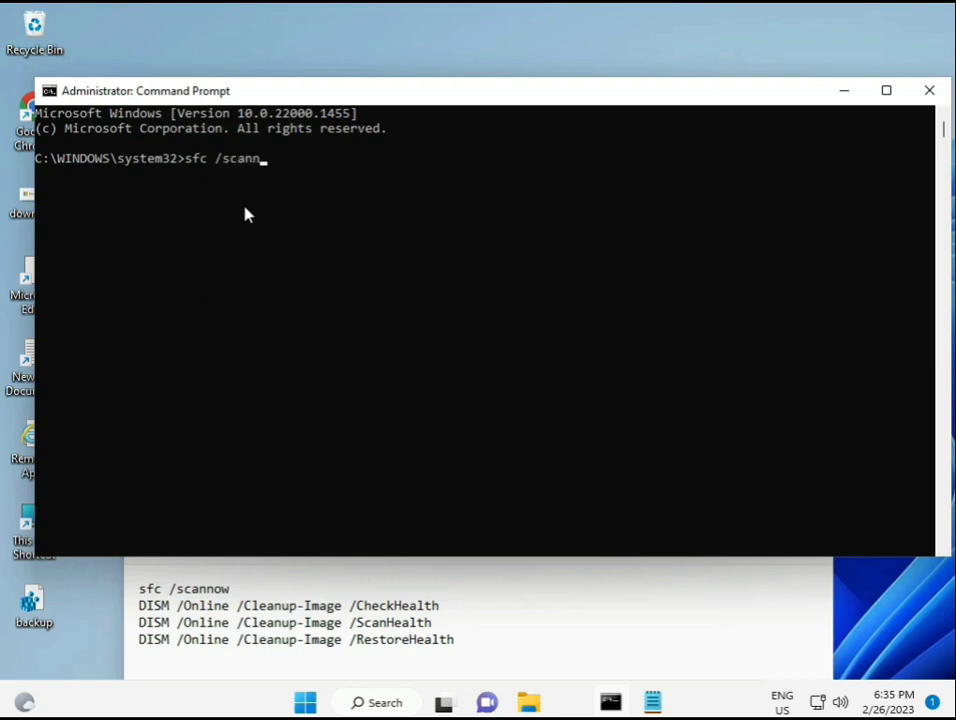
type("ow")
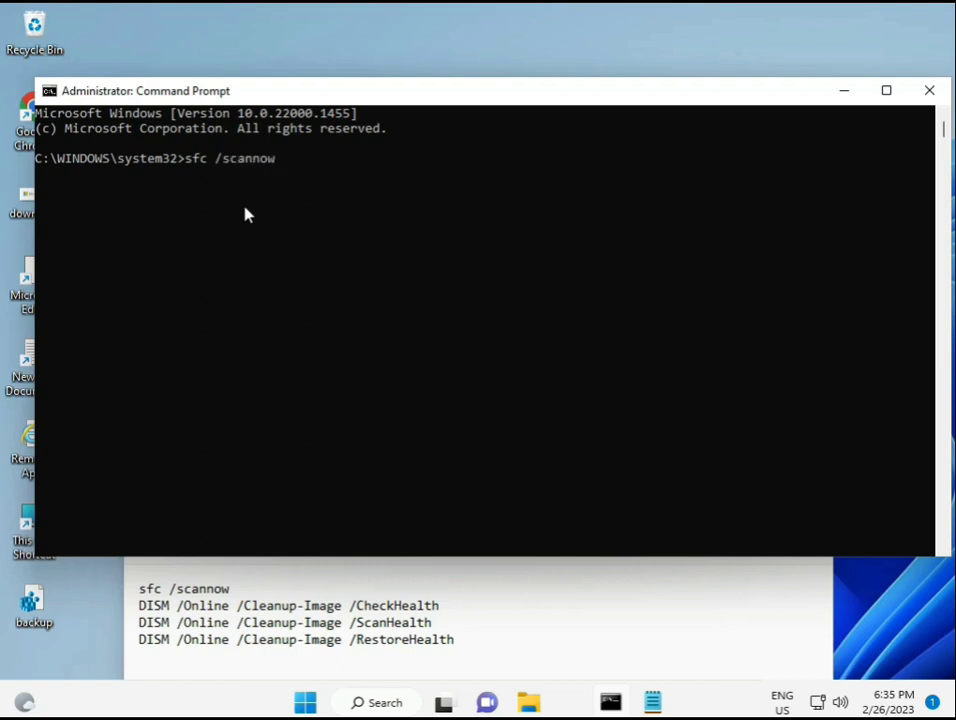
key("enter")
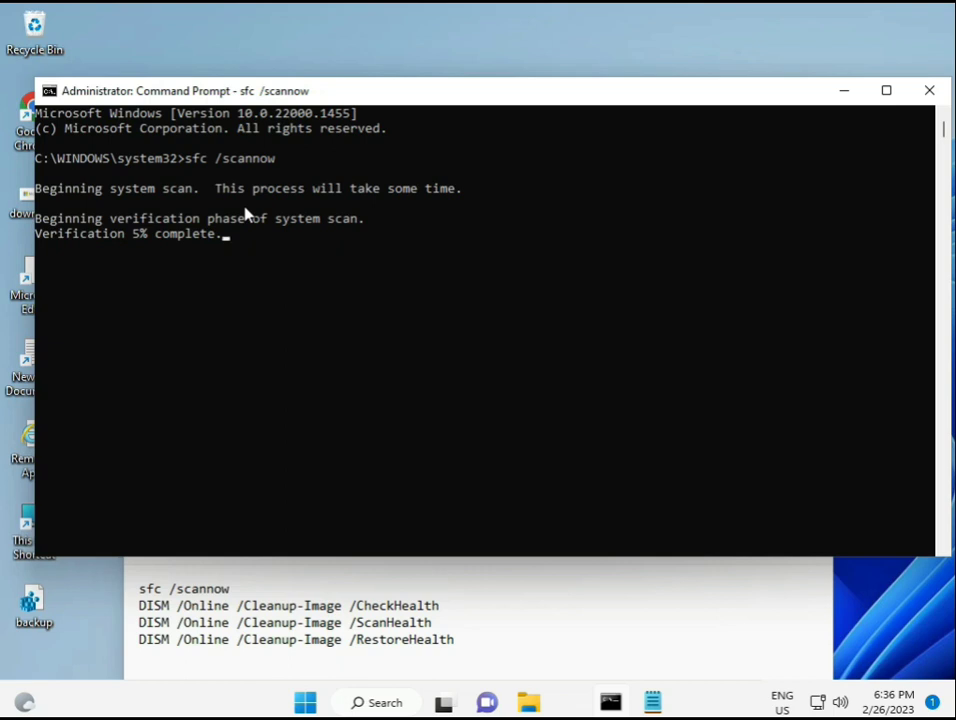
mouse_move(416, 382)
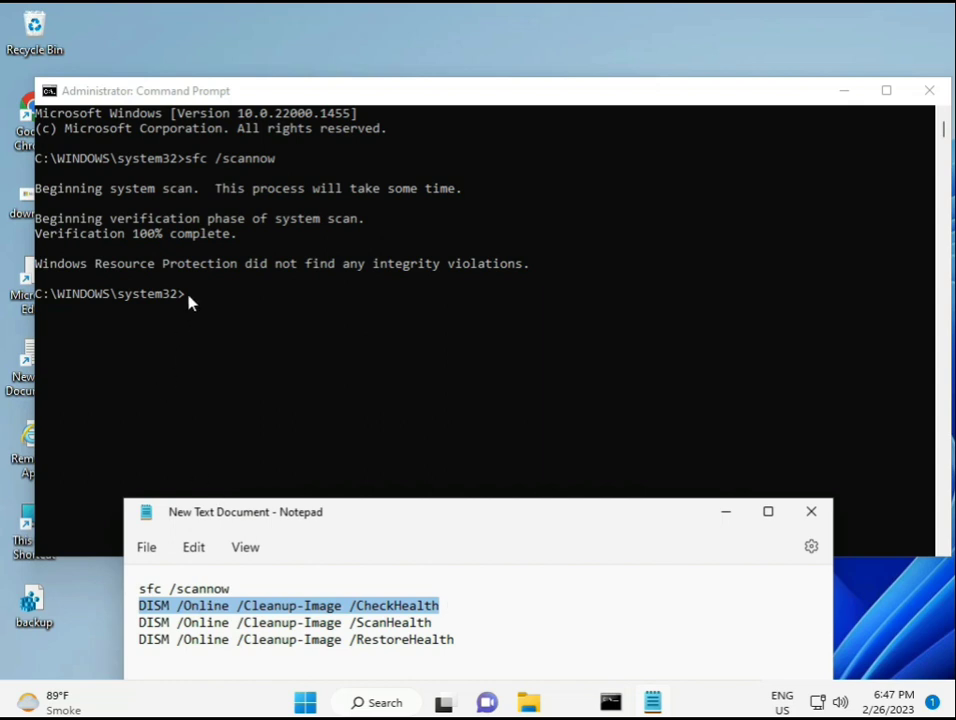
mouse_move(256, 612)
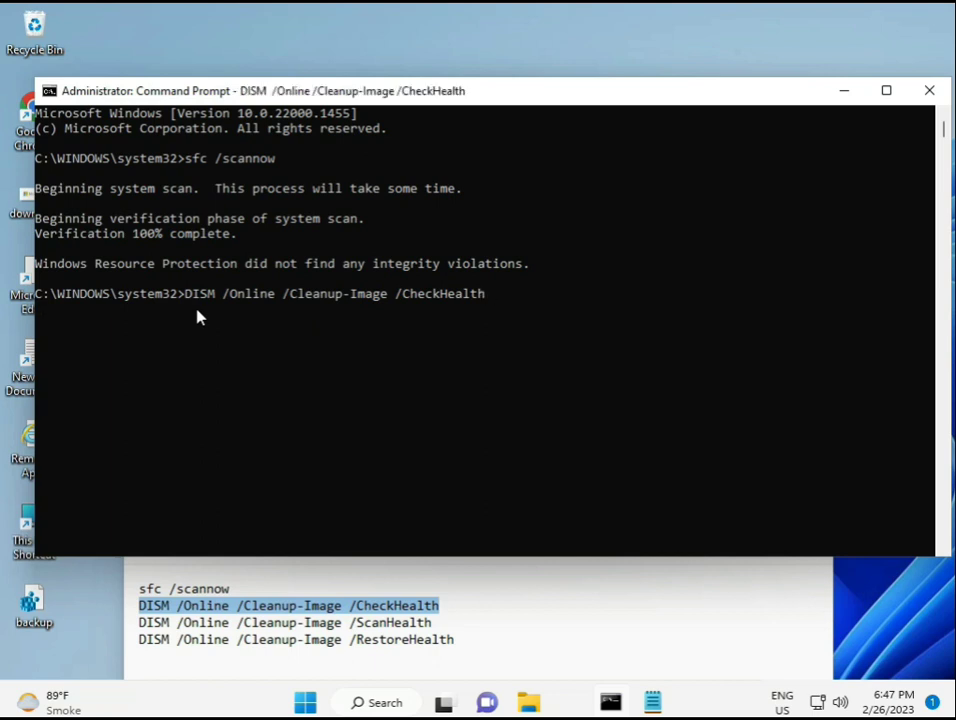
Step: Run DISM /Online /Cleanup-Image /CheckHealth on the Windows image
key("Enter")
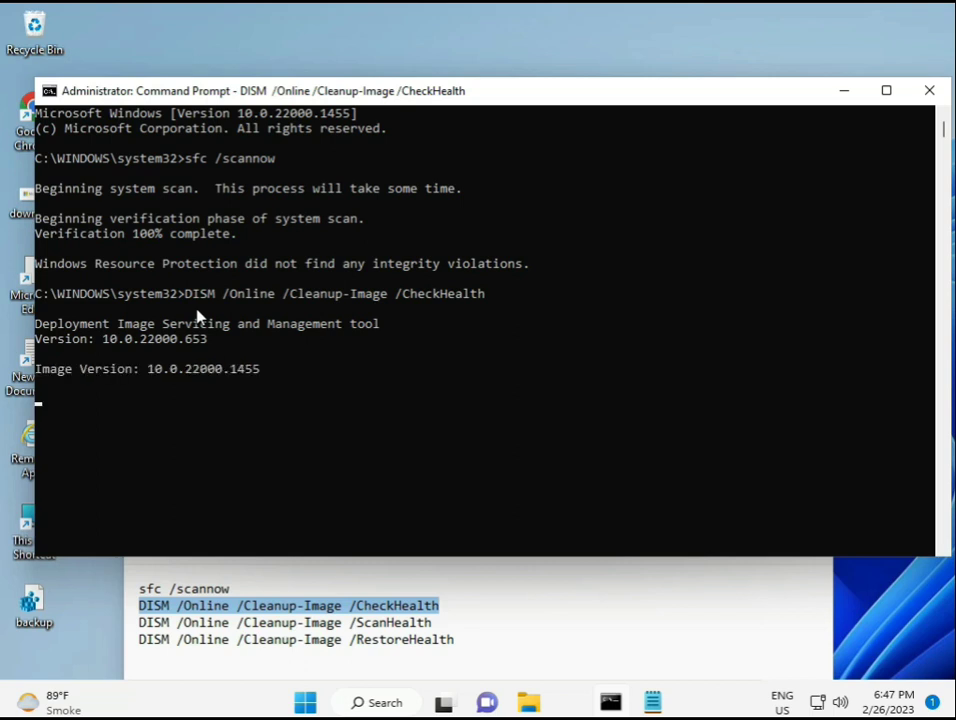
mouse_move(50, 410)
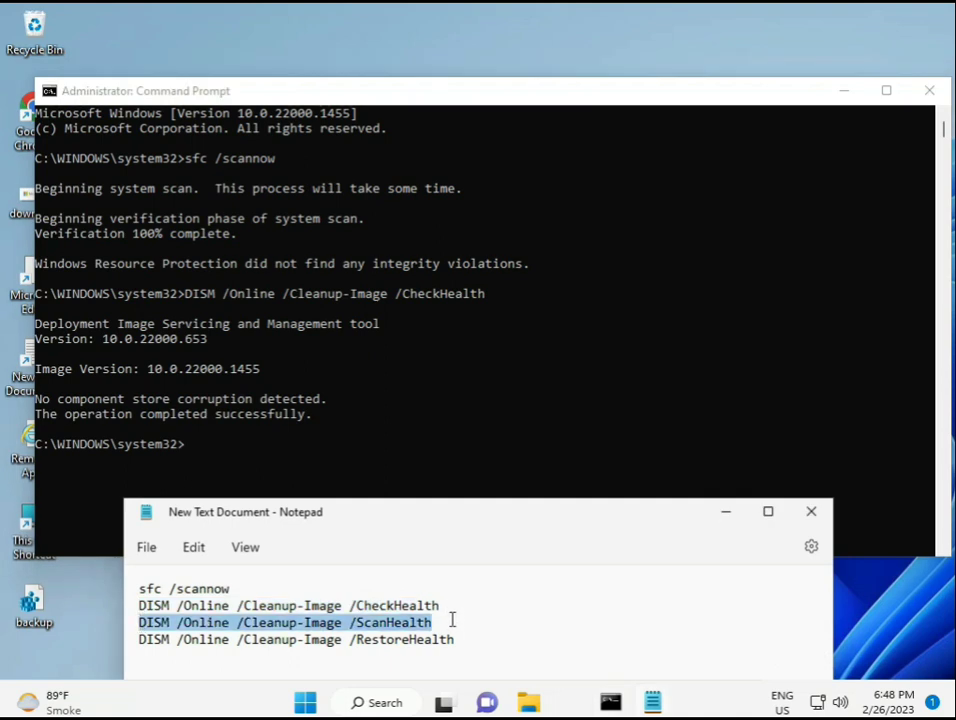
Step: Paste and run DISM /Online /Cleanup-Image /ScanHealth in the console
right_click(452, 622)
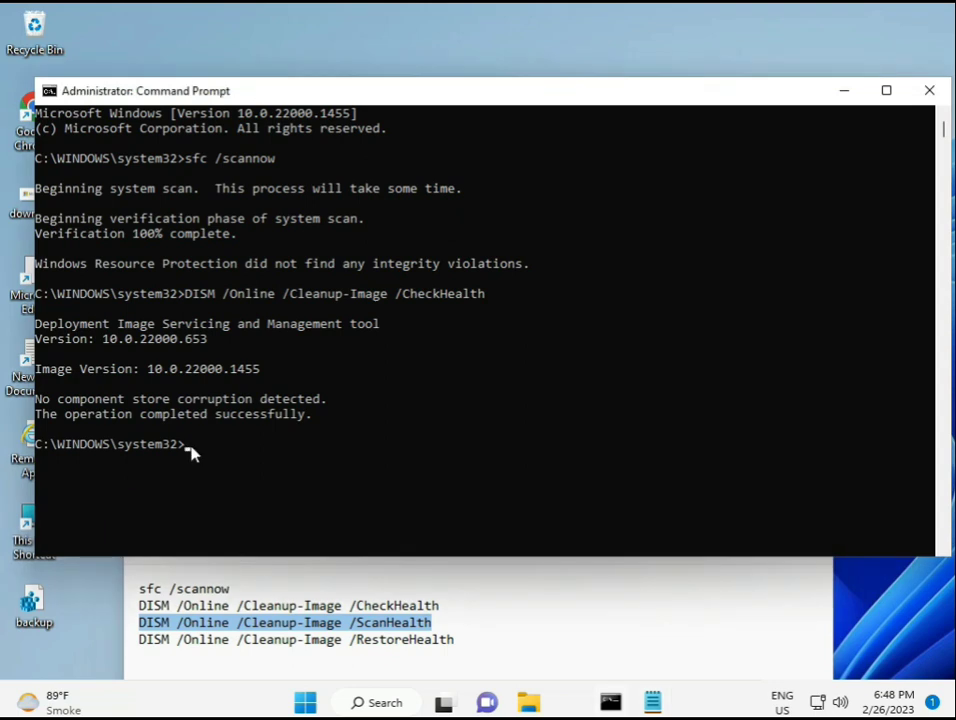
type("DISM /Online /Cleanup-Image /ScanHealth")
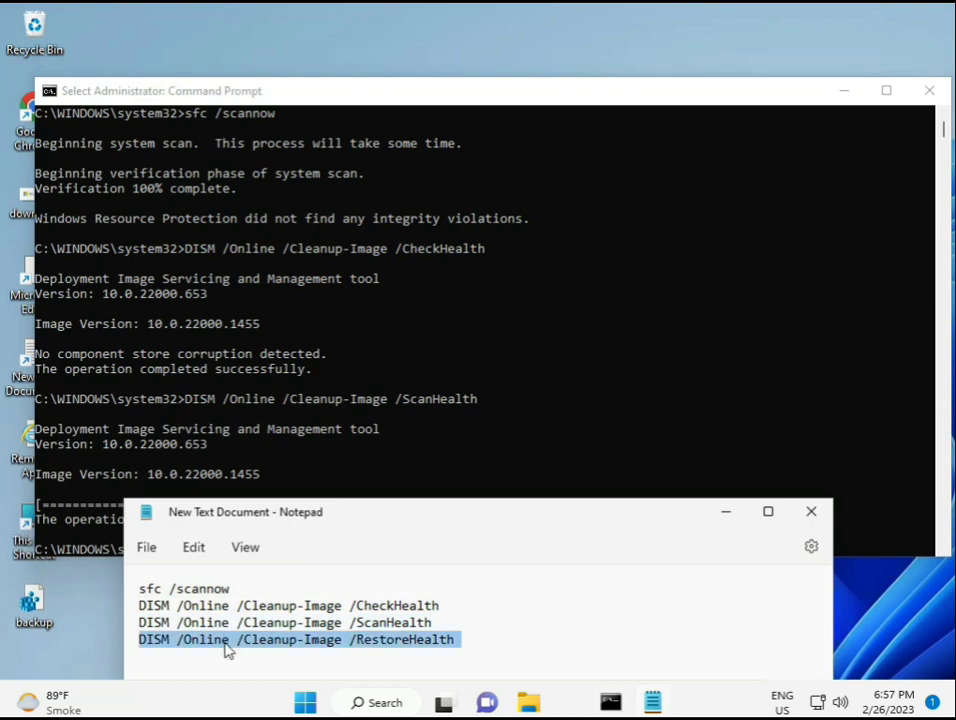
Step: Paste DISM /Online /Cleanup-Image /RestoreHealth at the prompt, ready to run
right_click(224, 644)
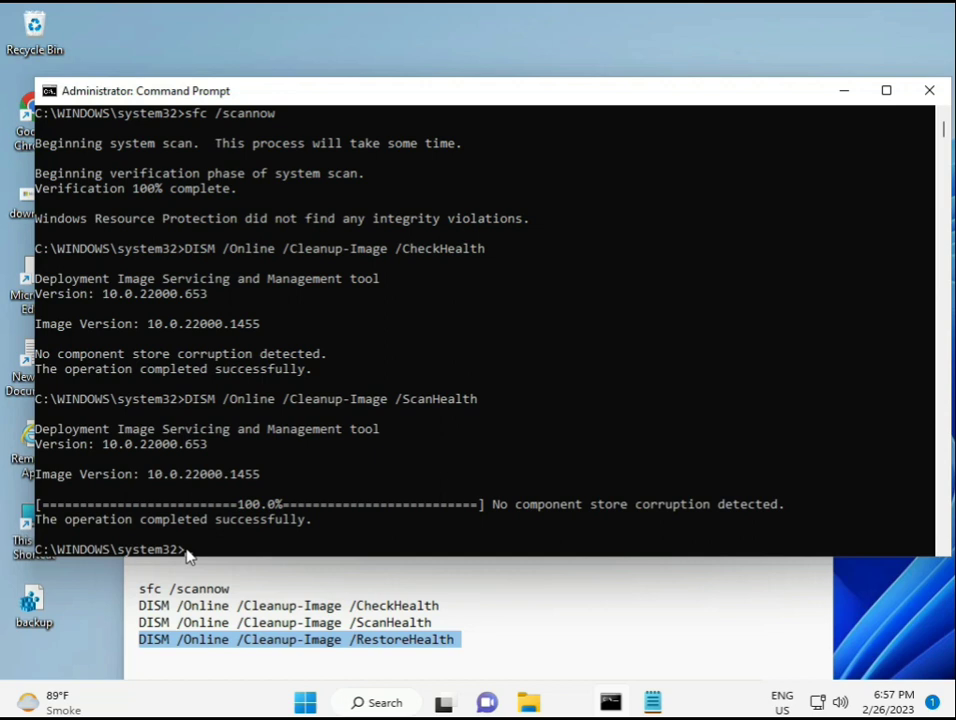
type("DISM /Online /Cleanup-Image /RestoreHealth")
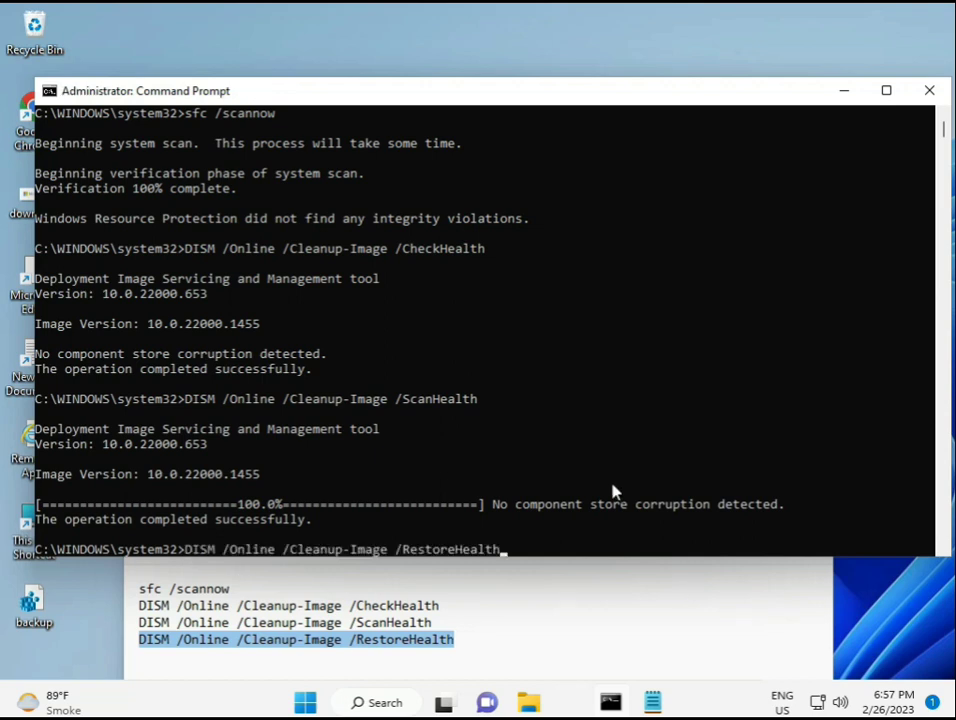
mouse_move(776, 298)
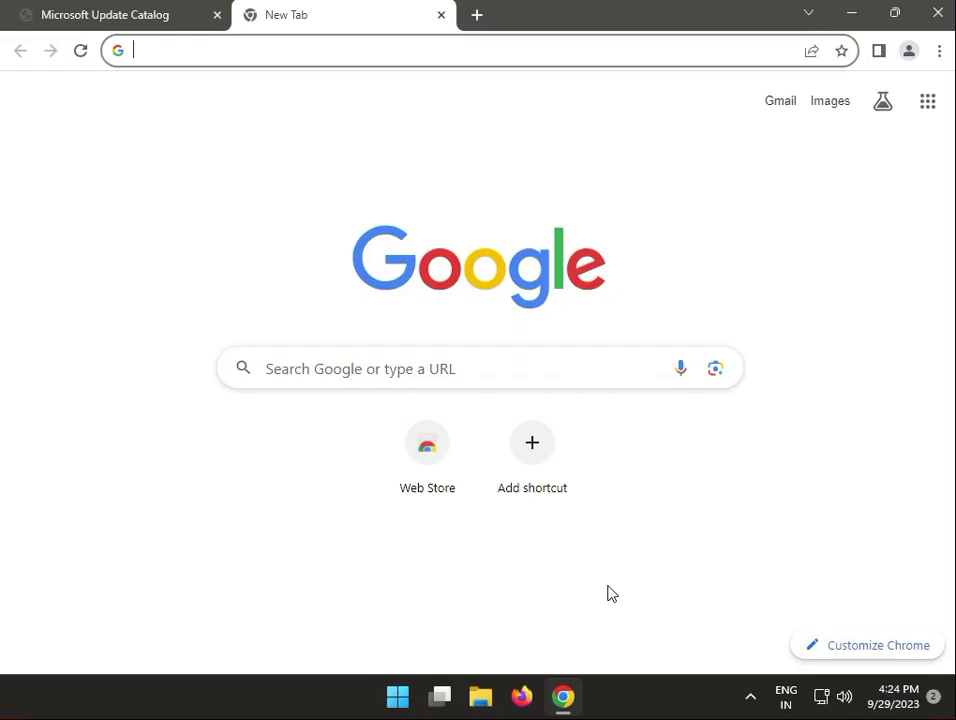
mouse_move(308, 376)
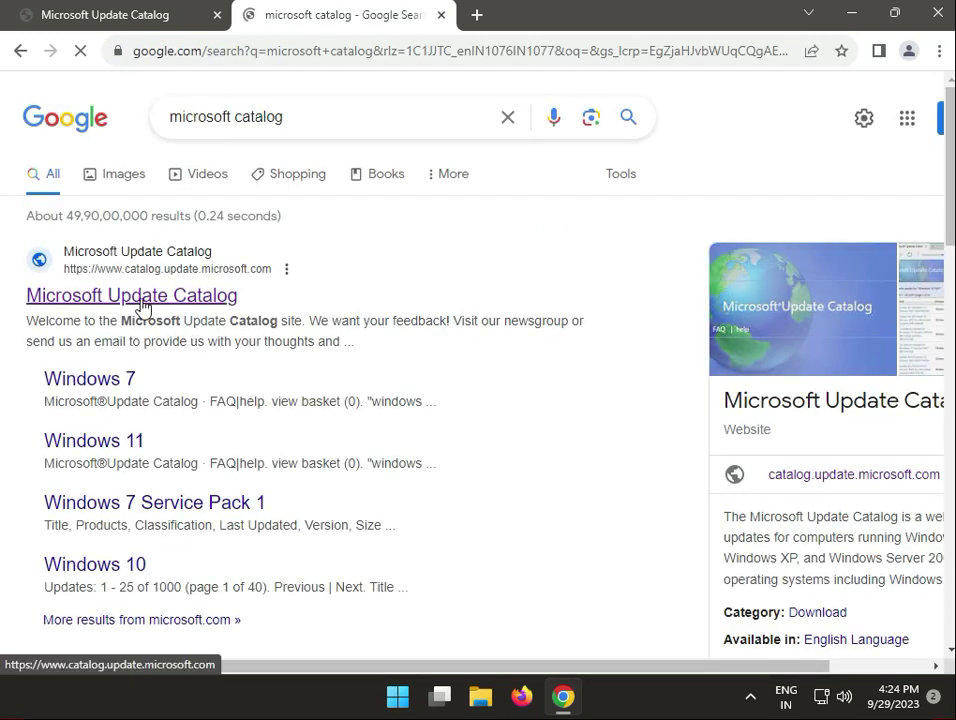
Step: Go to the Microsoft Update Catalog site from the Google results
left_click(132, 296)
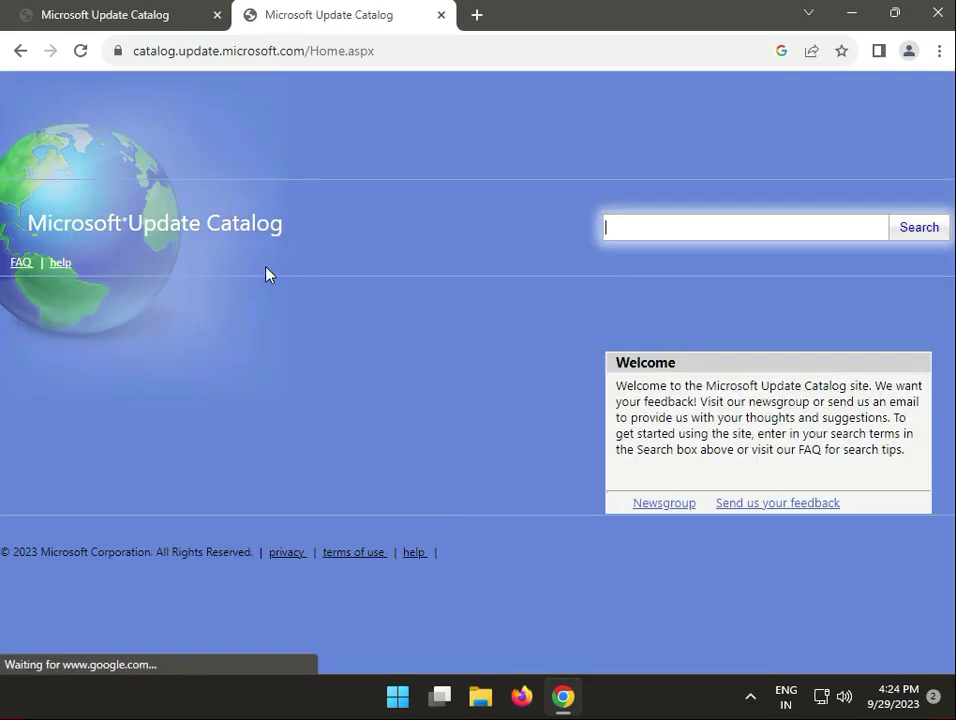
mouse_move(298, 110)
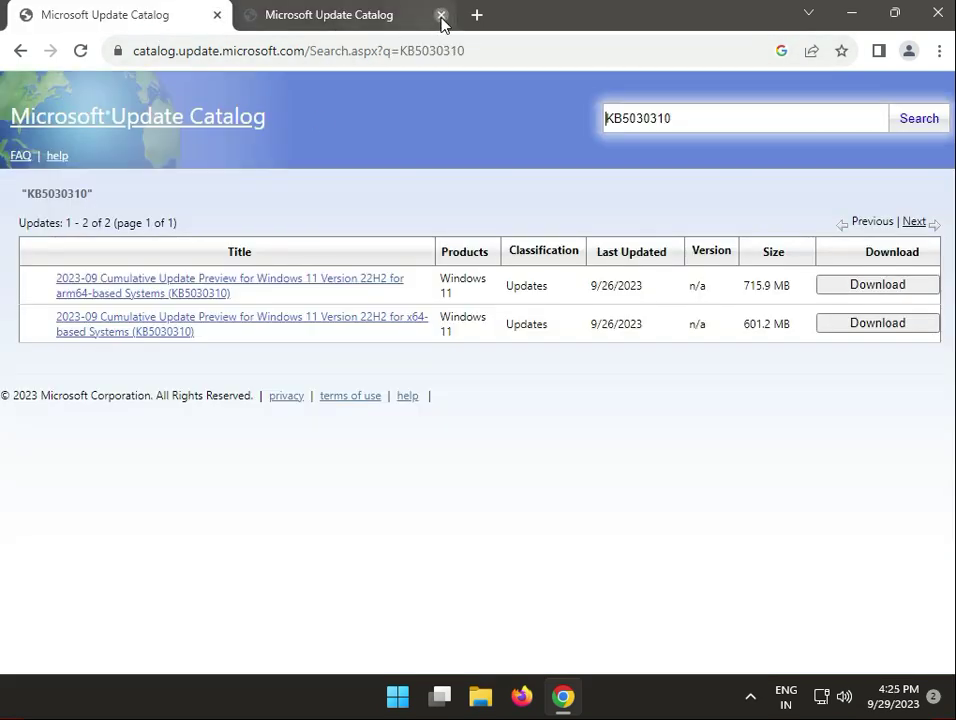
Step: Download the arm64 KB5030310 package and check its progress in Chrome's downloads
left_click(440, 14)
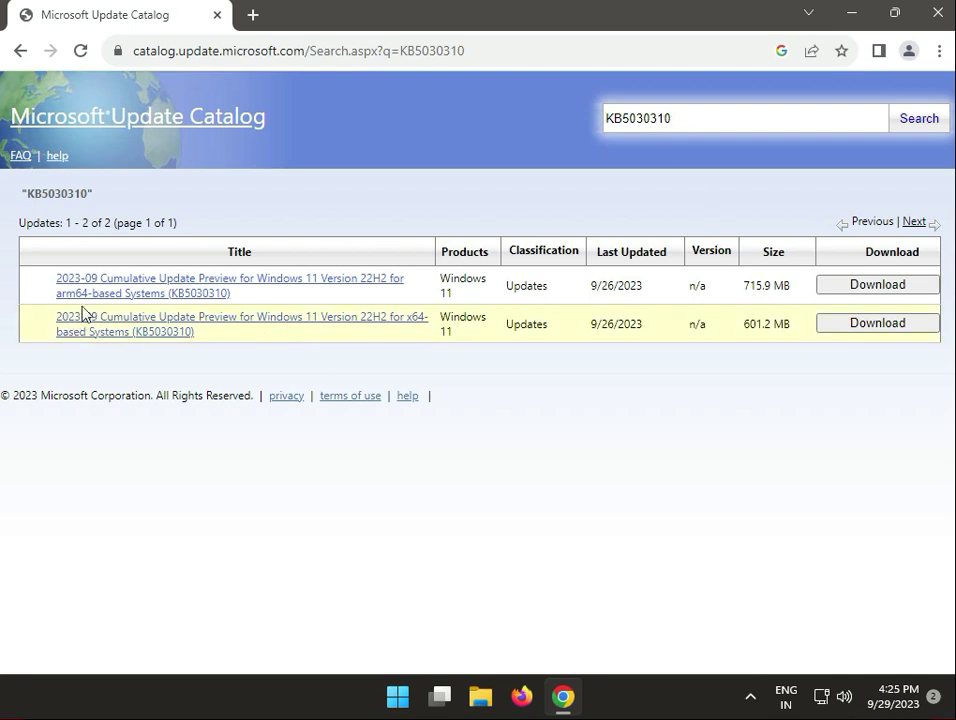
mouse_move(312, 288)
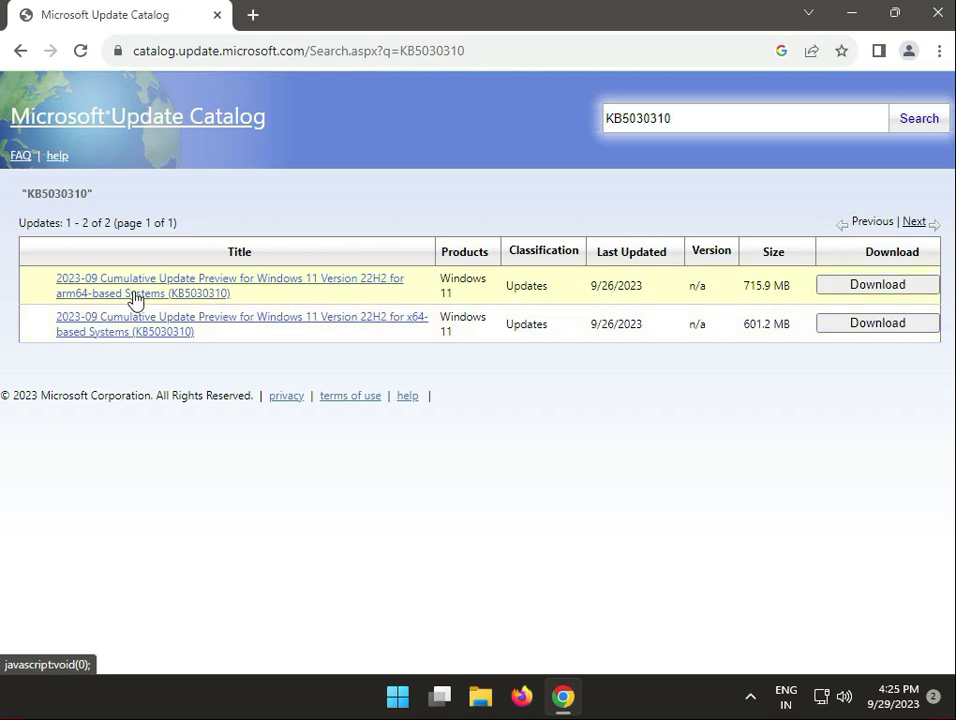
mouse_move(204, 296)
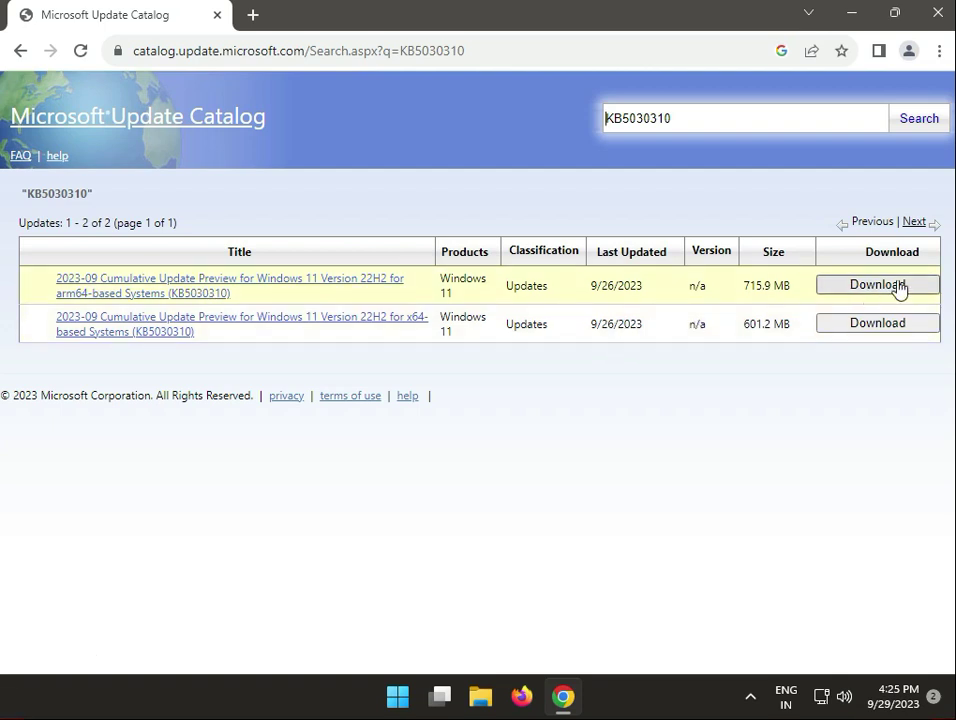
left_click(876, 284)
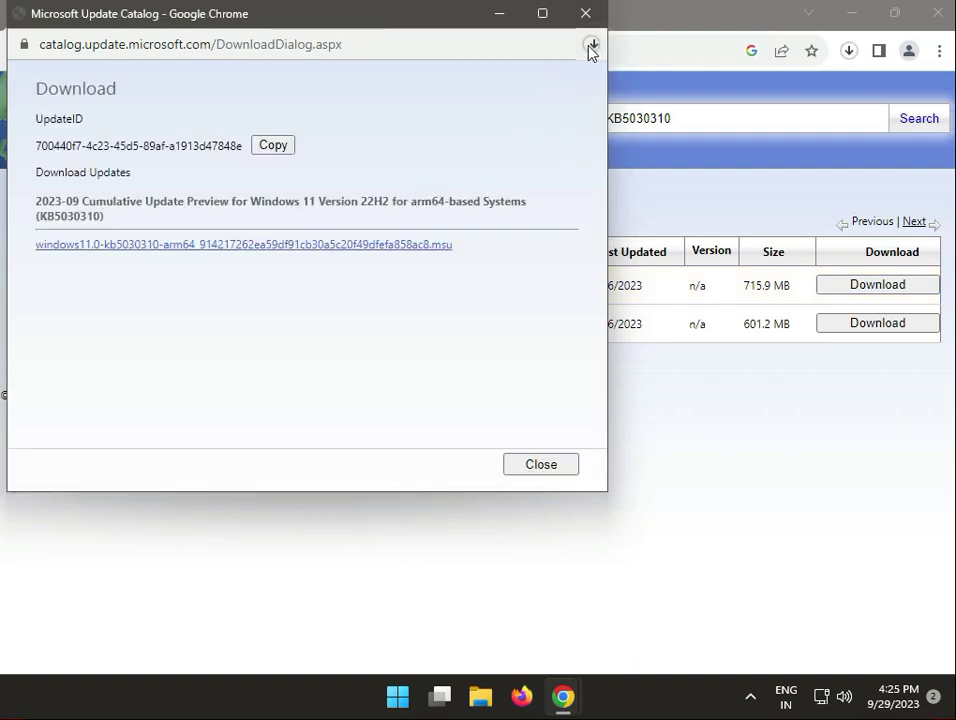
left_click(592, 44)
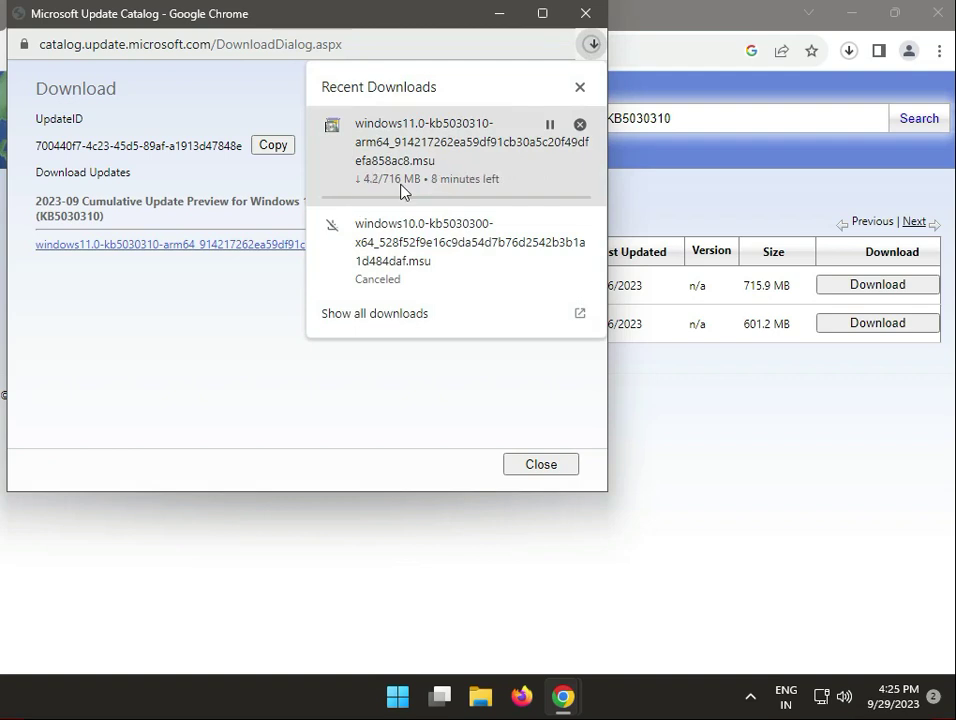